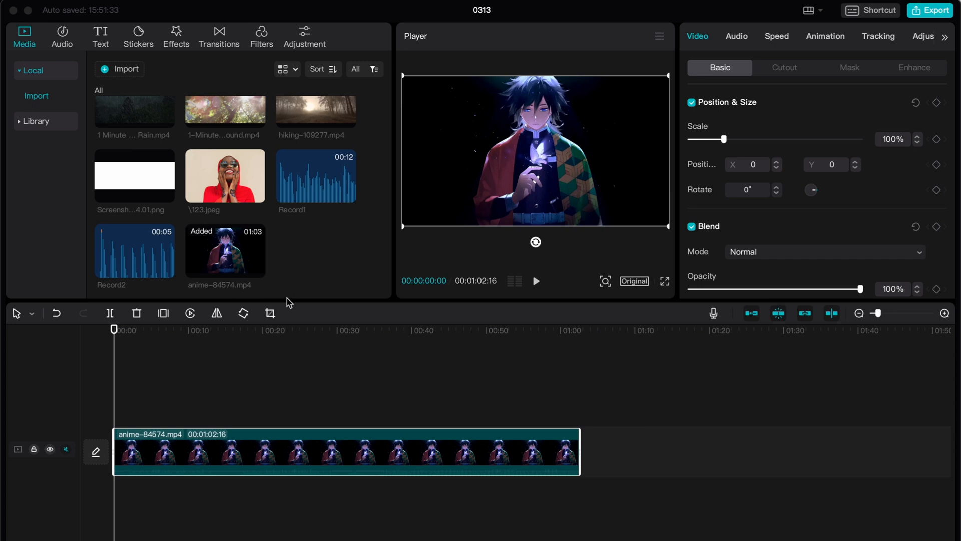
mouse_move(311, 367)
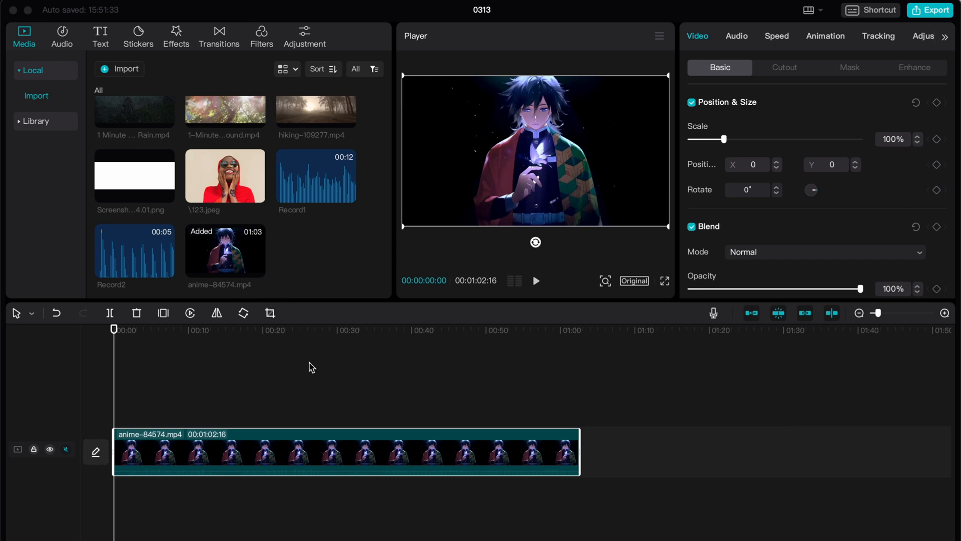
mouse_move(332, 438)
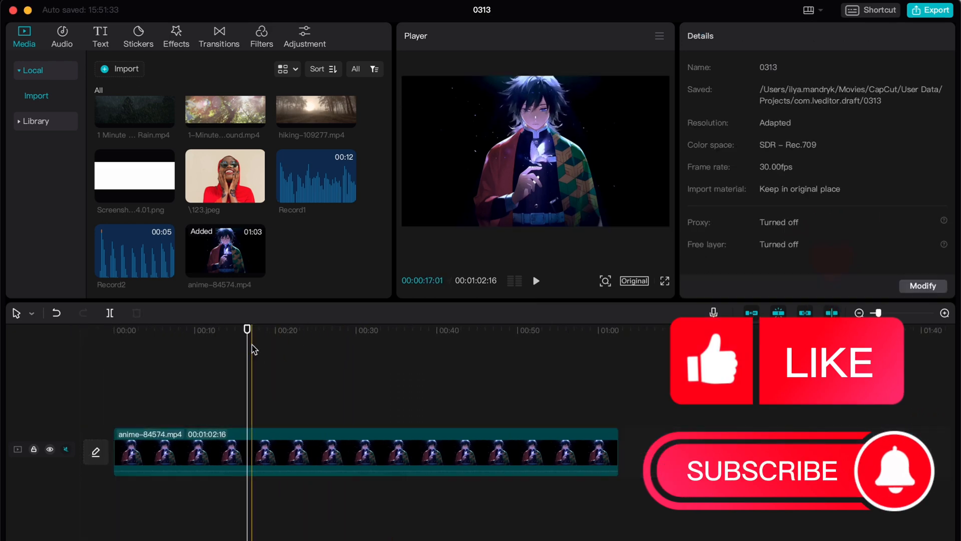
- Trim the anime clip to 10 s and add scale keyframes at each second
left_click(185, 452)
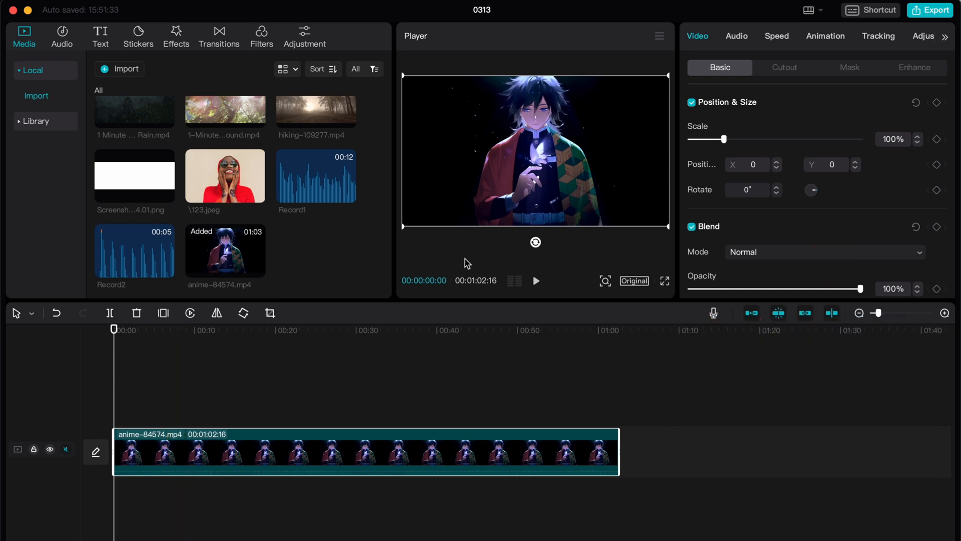
mouse_move(707, 59)
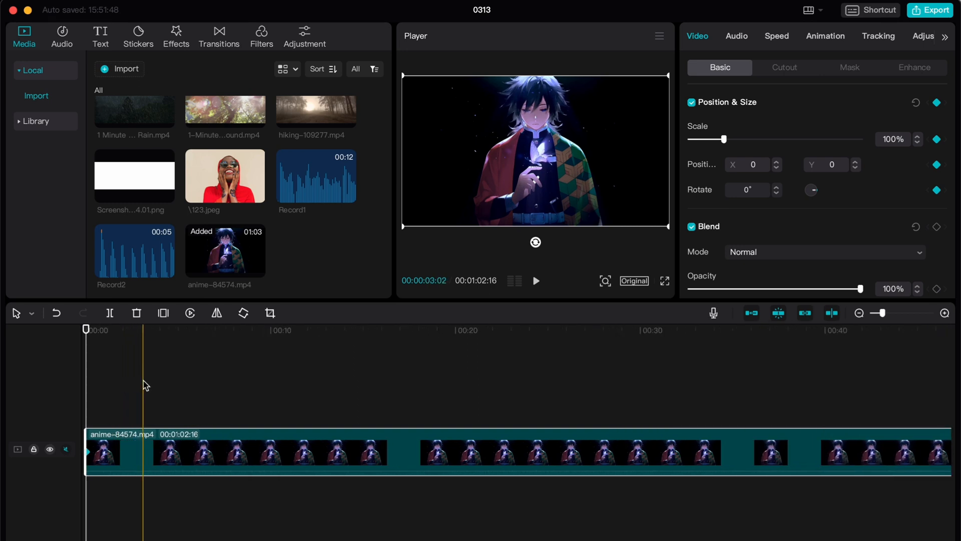
left_click(109, 313)
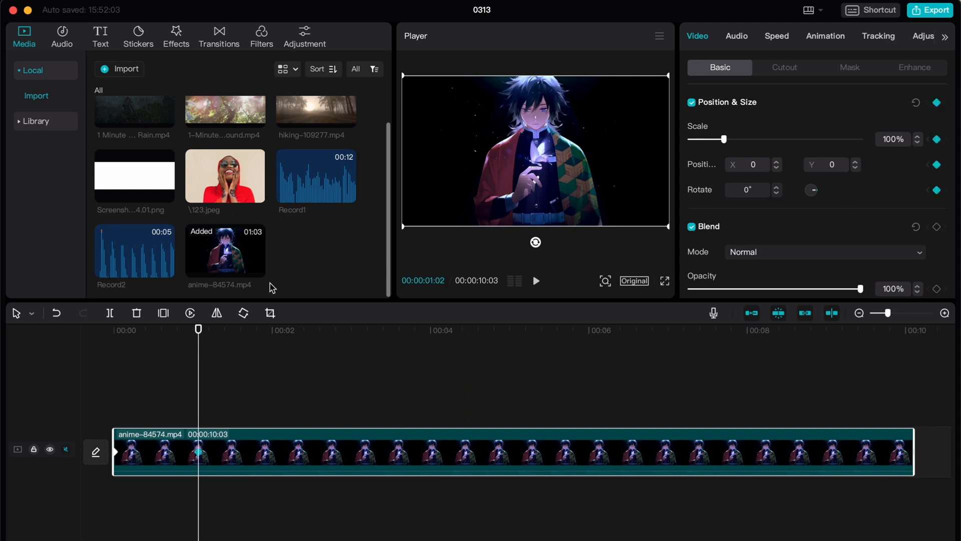
left_click(276, 329)
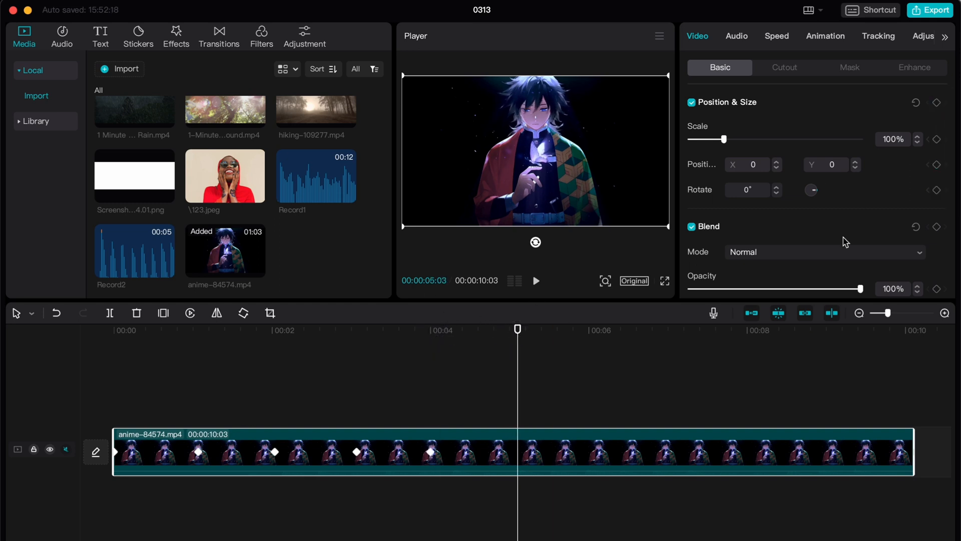
left_click_drag(518, 329, 600, 329)
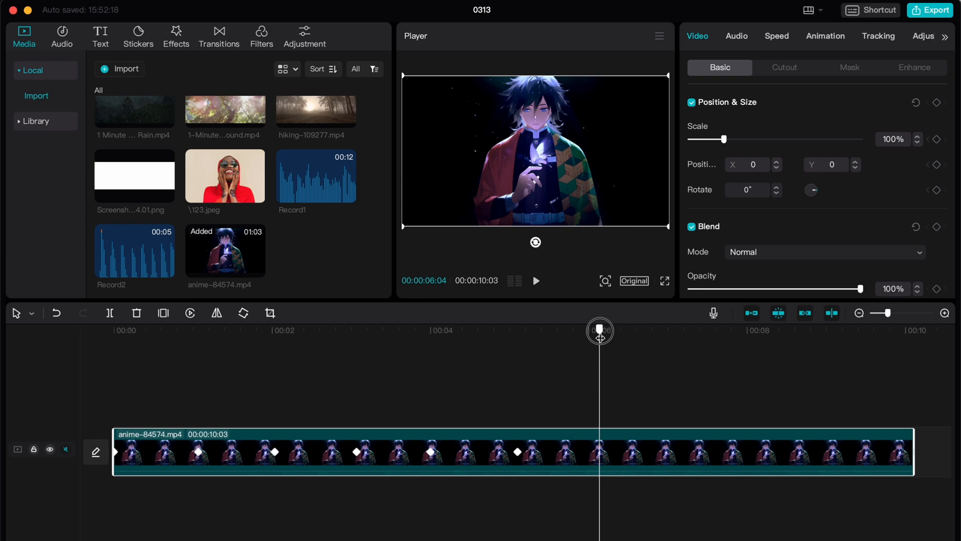
left_click_drag(599, 331, 587, 331)
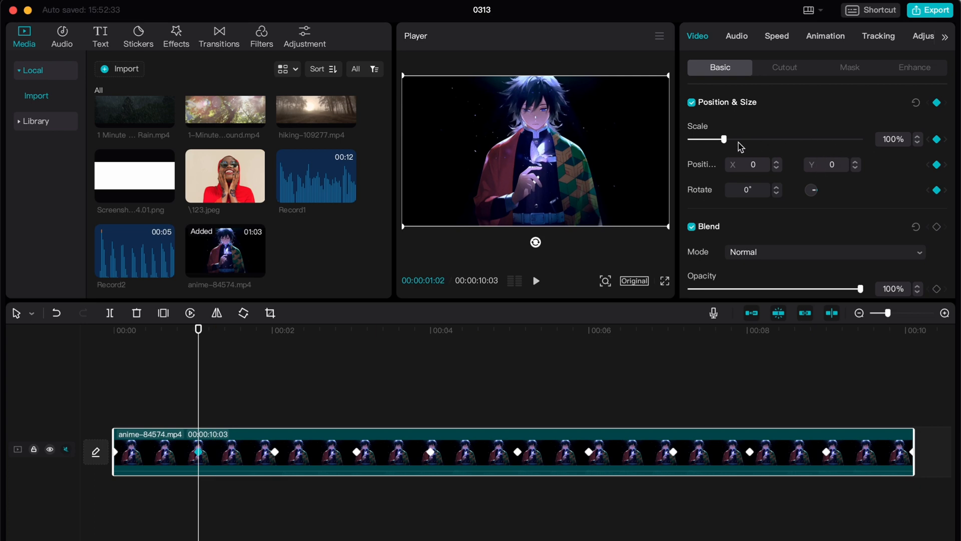
- Raise the scale to 300% at the 1-second and 3-second keyframes
left_click_drag(725, 139, 779, 140)
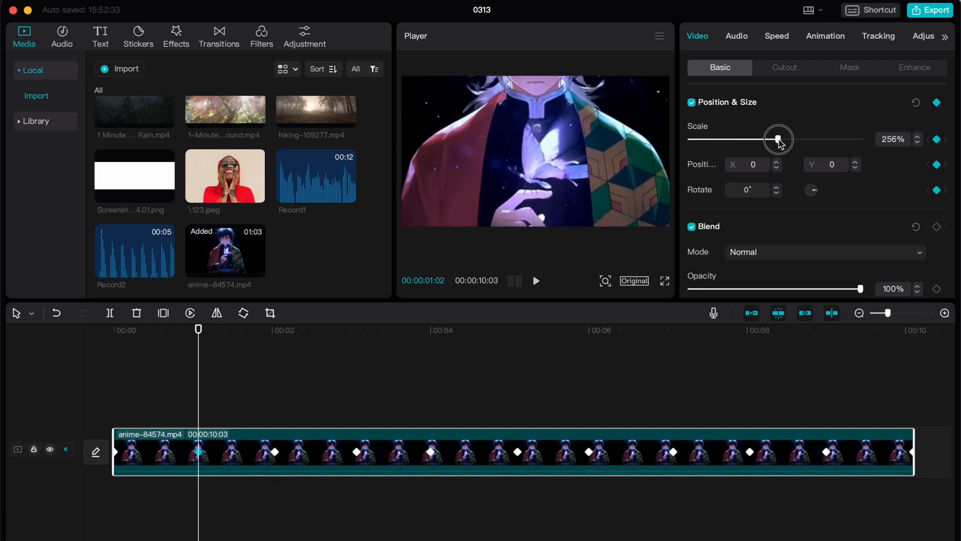
left_click_drag(778, 138, 790, 139)
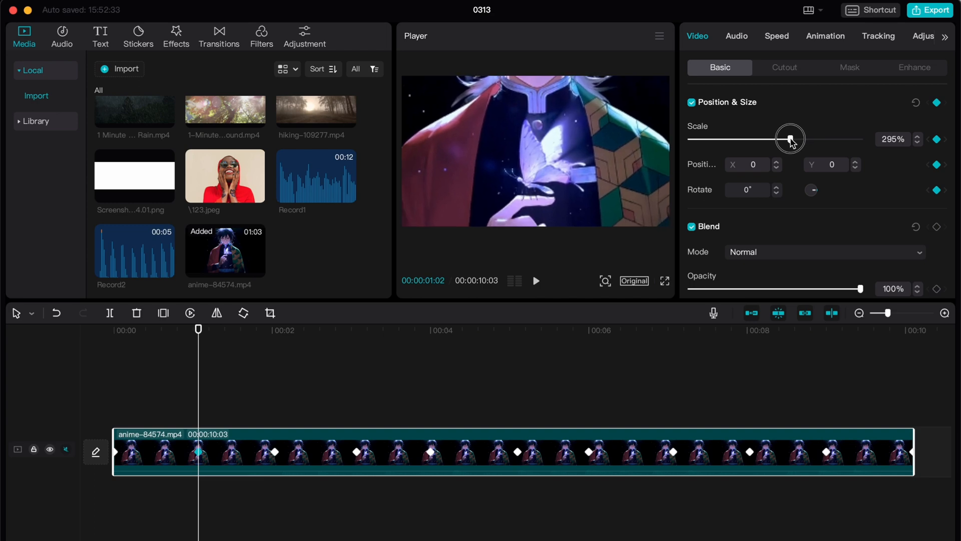
left_click_drag(791, 138, 809, 138)
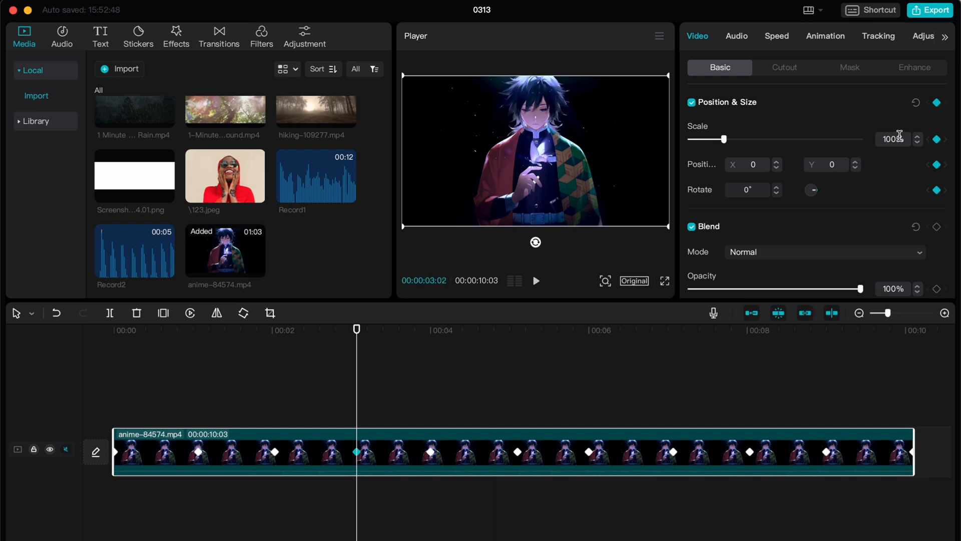
left_click_drag(727, 139, 794, 140)
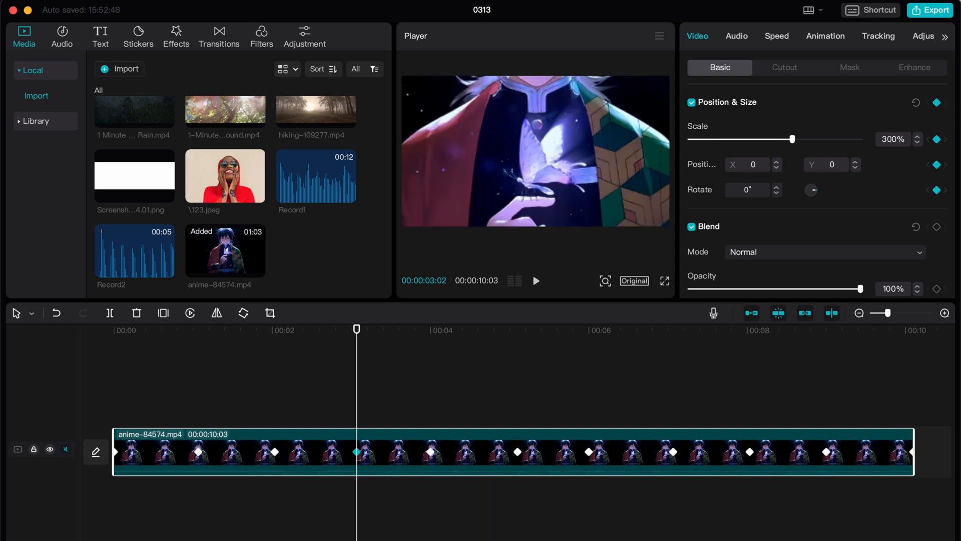
- Set the 5-second and 7-second keyframes to 300% scale as well
left_click(518, 452)
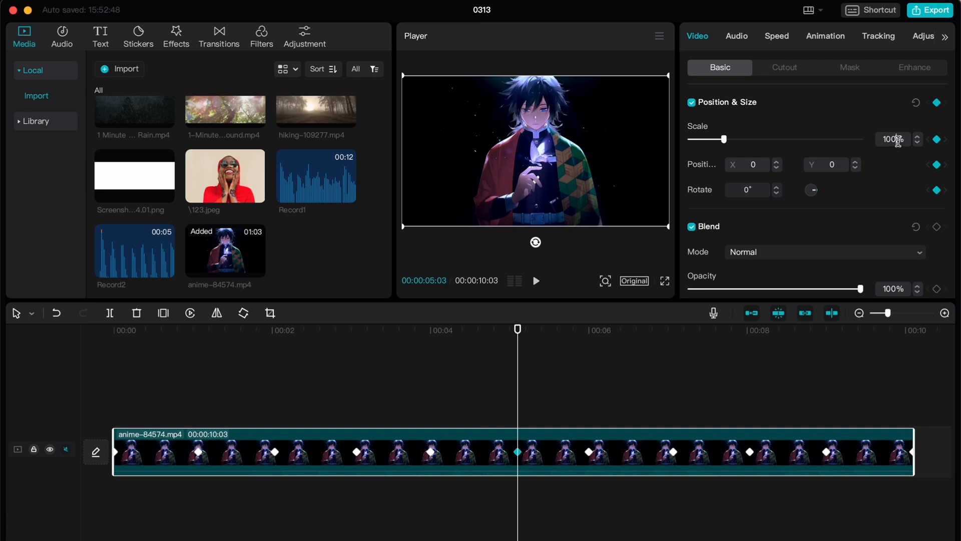
type("300")
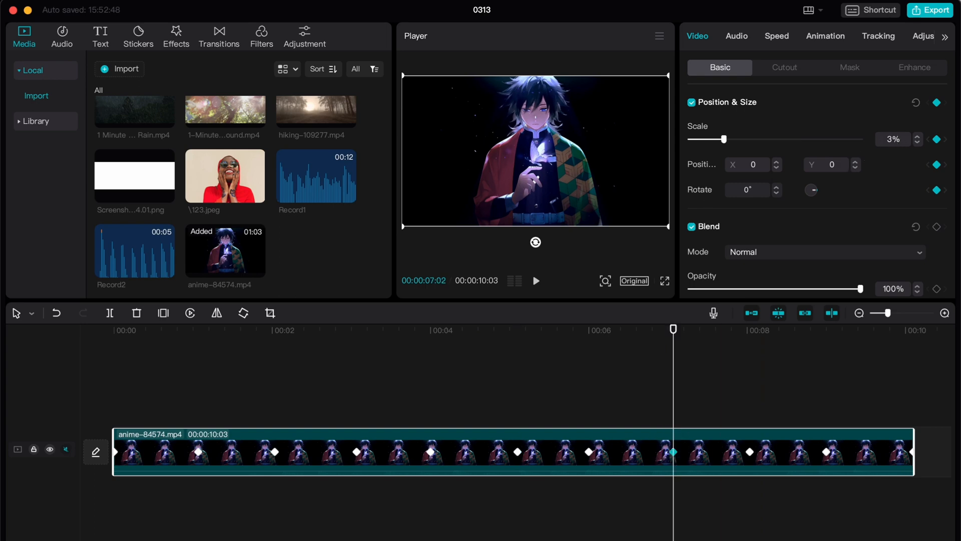
left_click_drag(723, 139, 794, 139)
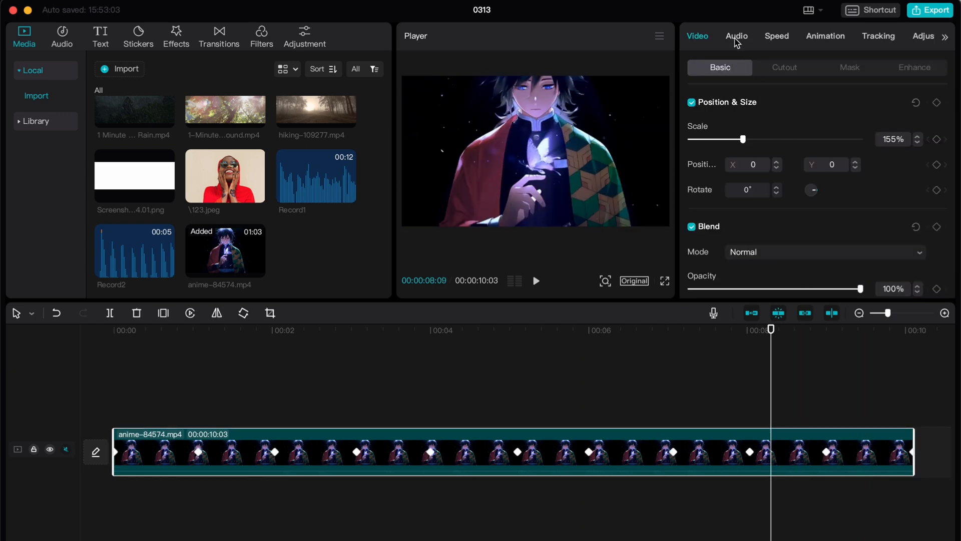
mouse_move(823, 214)
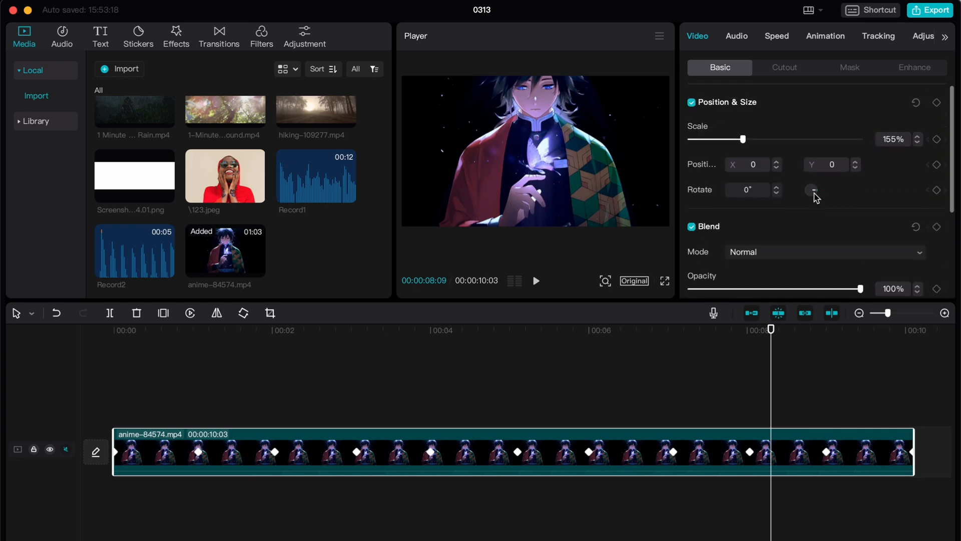
- Set the clip's speed to 3.0x so it lasts about 3.4 seconds
left_click(777, 36)
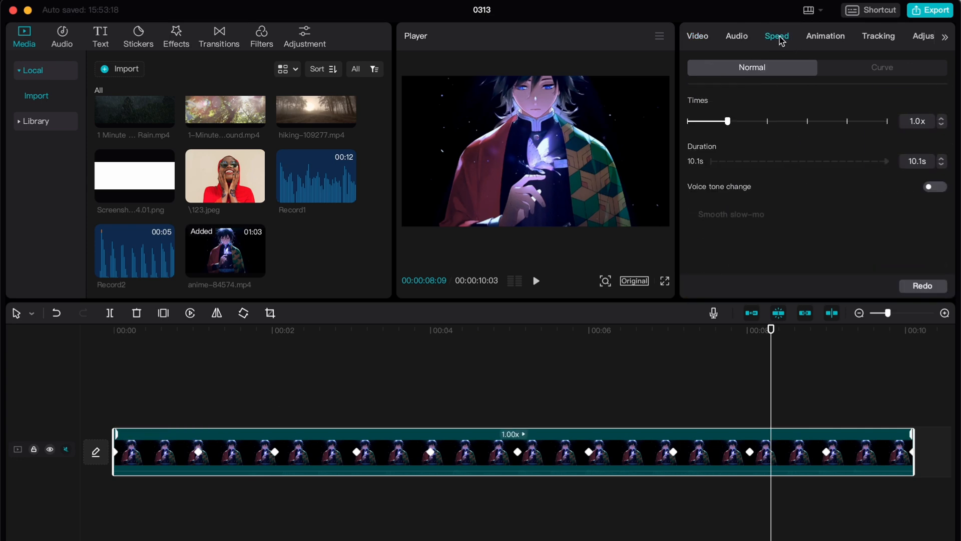
left_click_drag(727, 121, 737, 121)
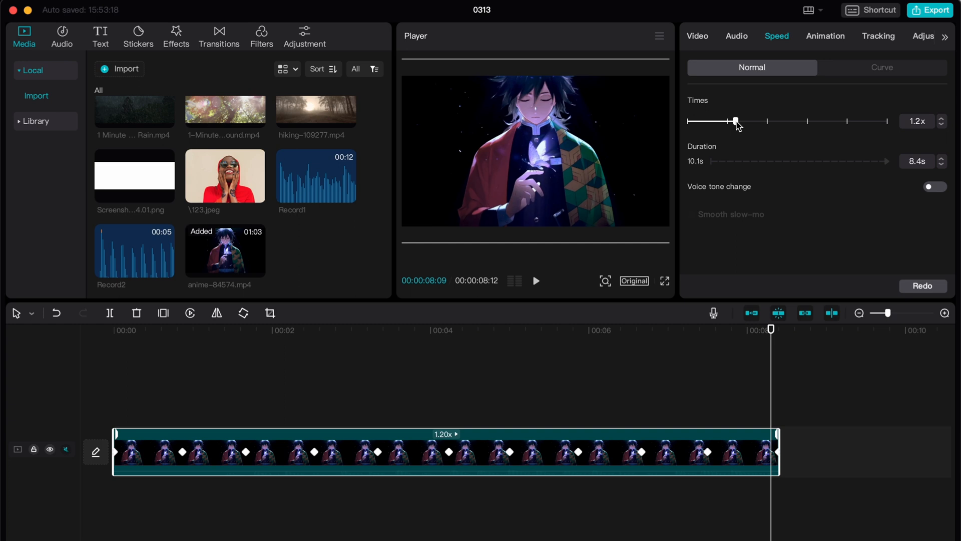
left_click_drag(736, 121, 790, 121)
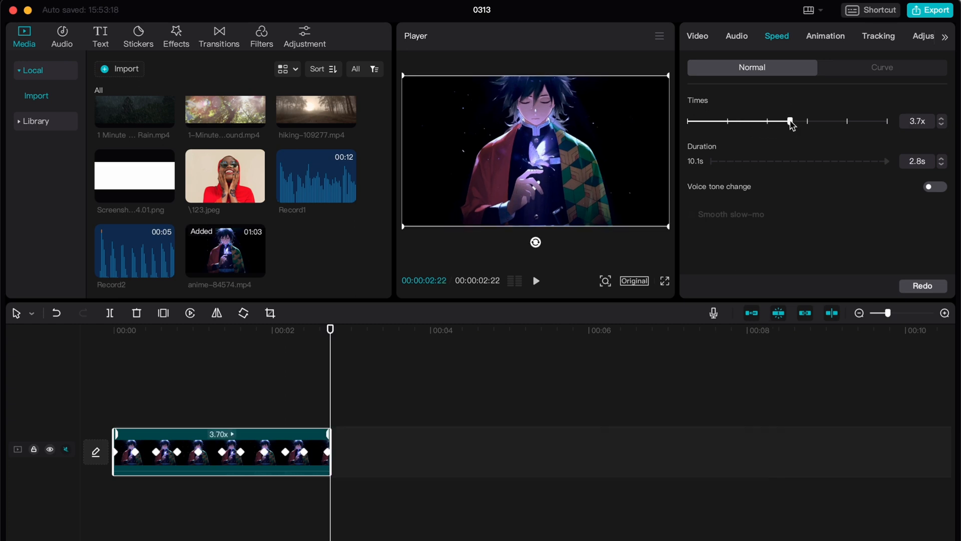
left_click_drag(790, 121, 780, 121)
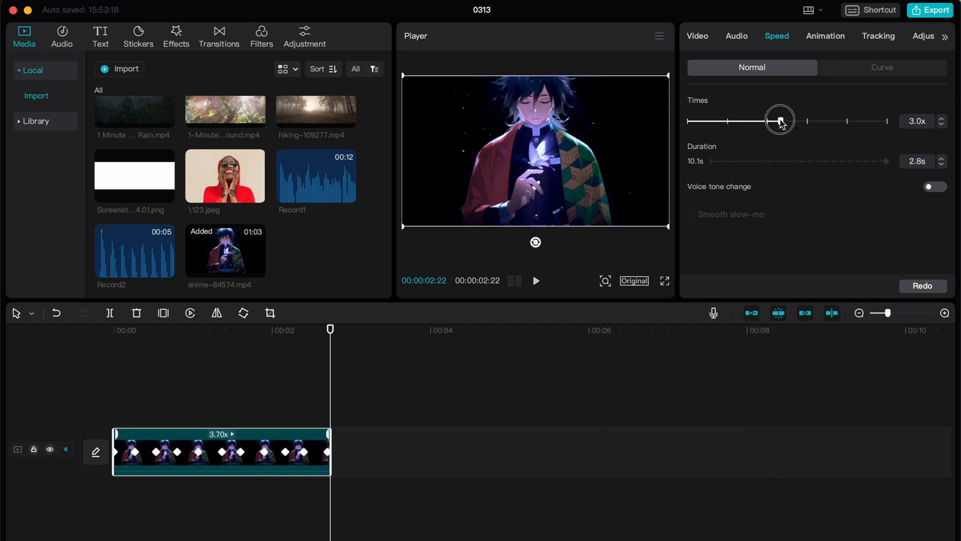
left_click_drag(781, 121, 780, 121)
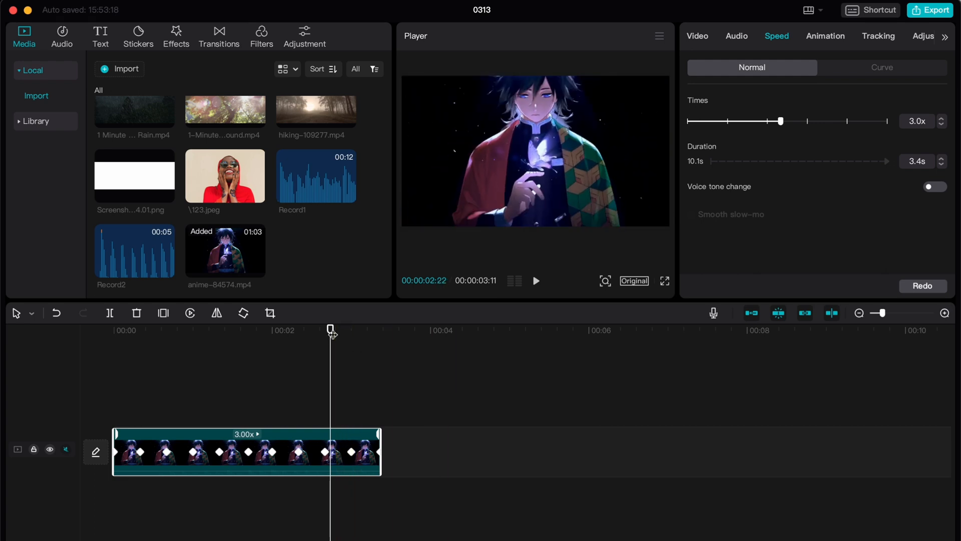
left_click(534, 280)
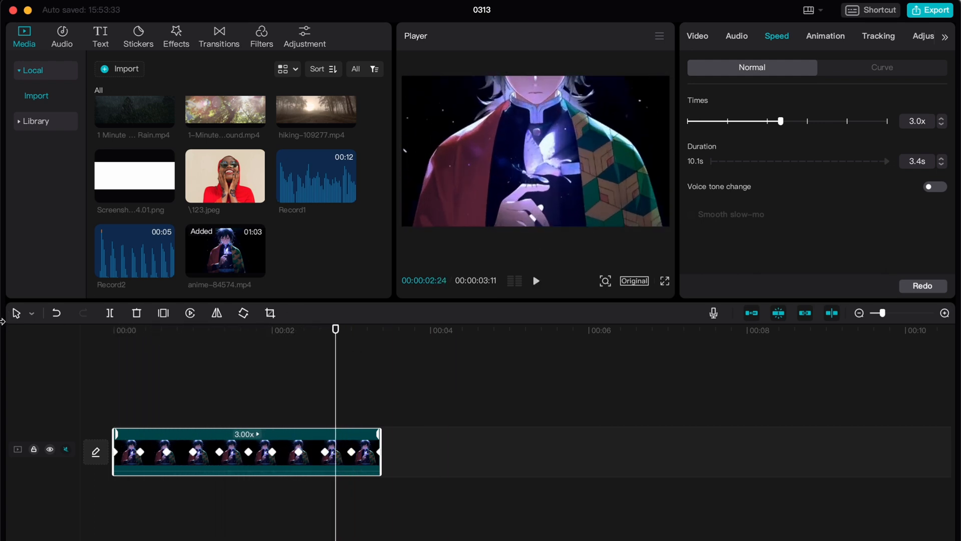
left_click(535, 280)
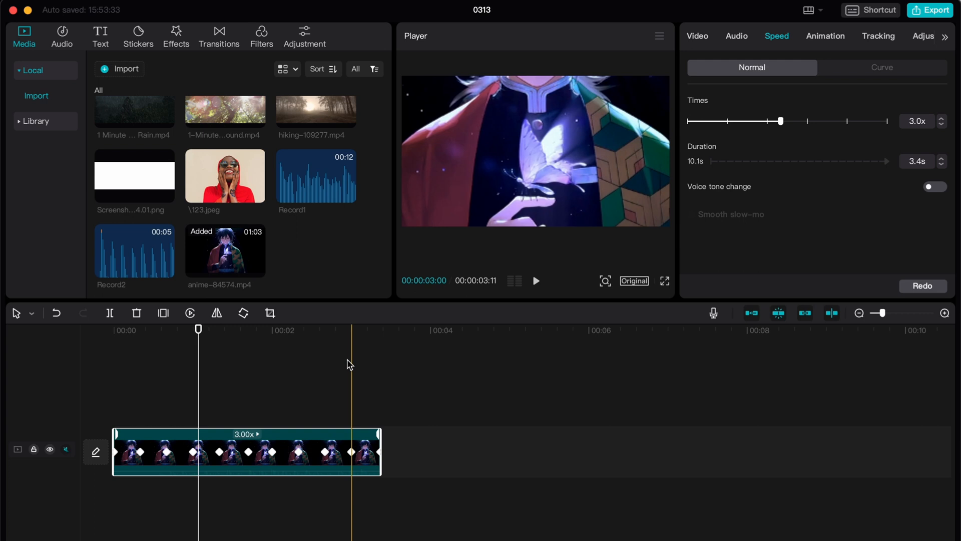
left_click(535, 280)
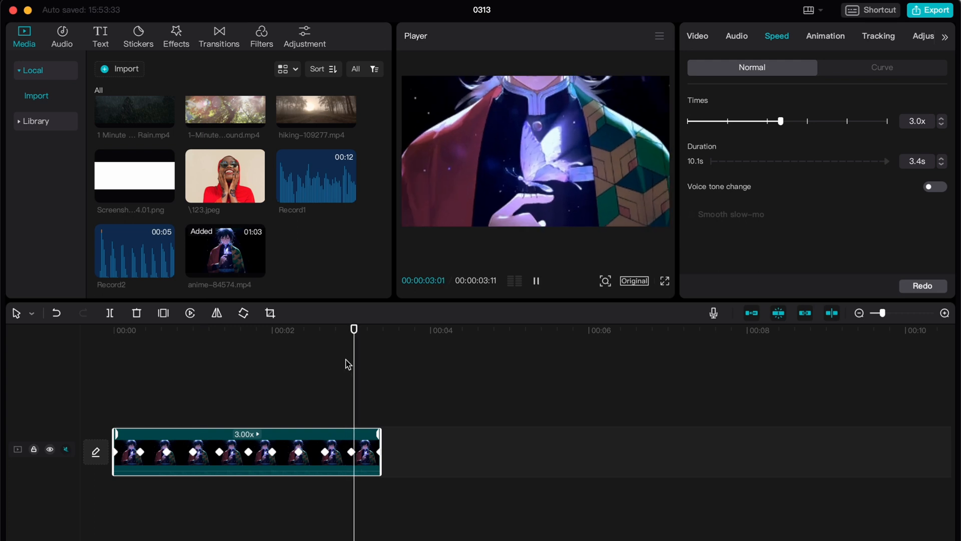